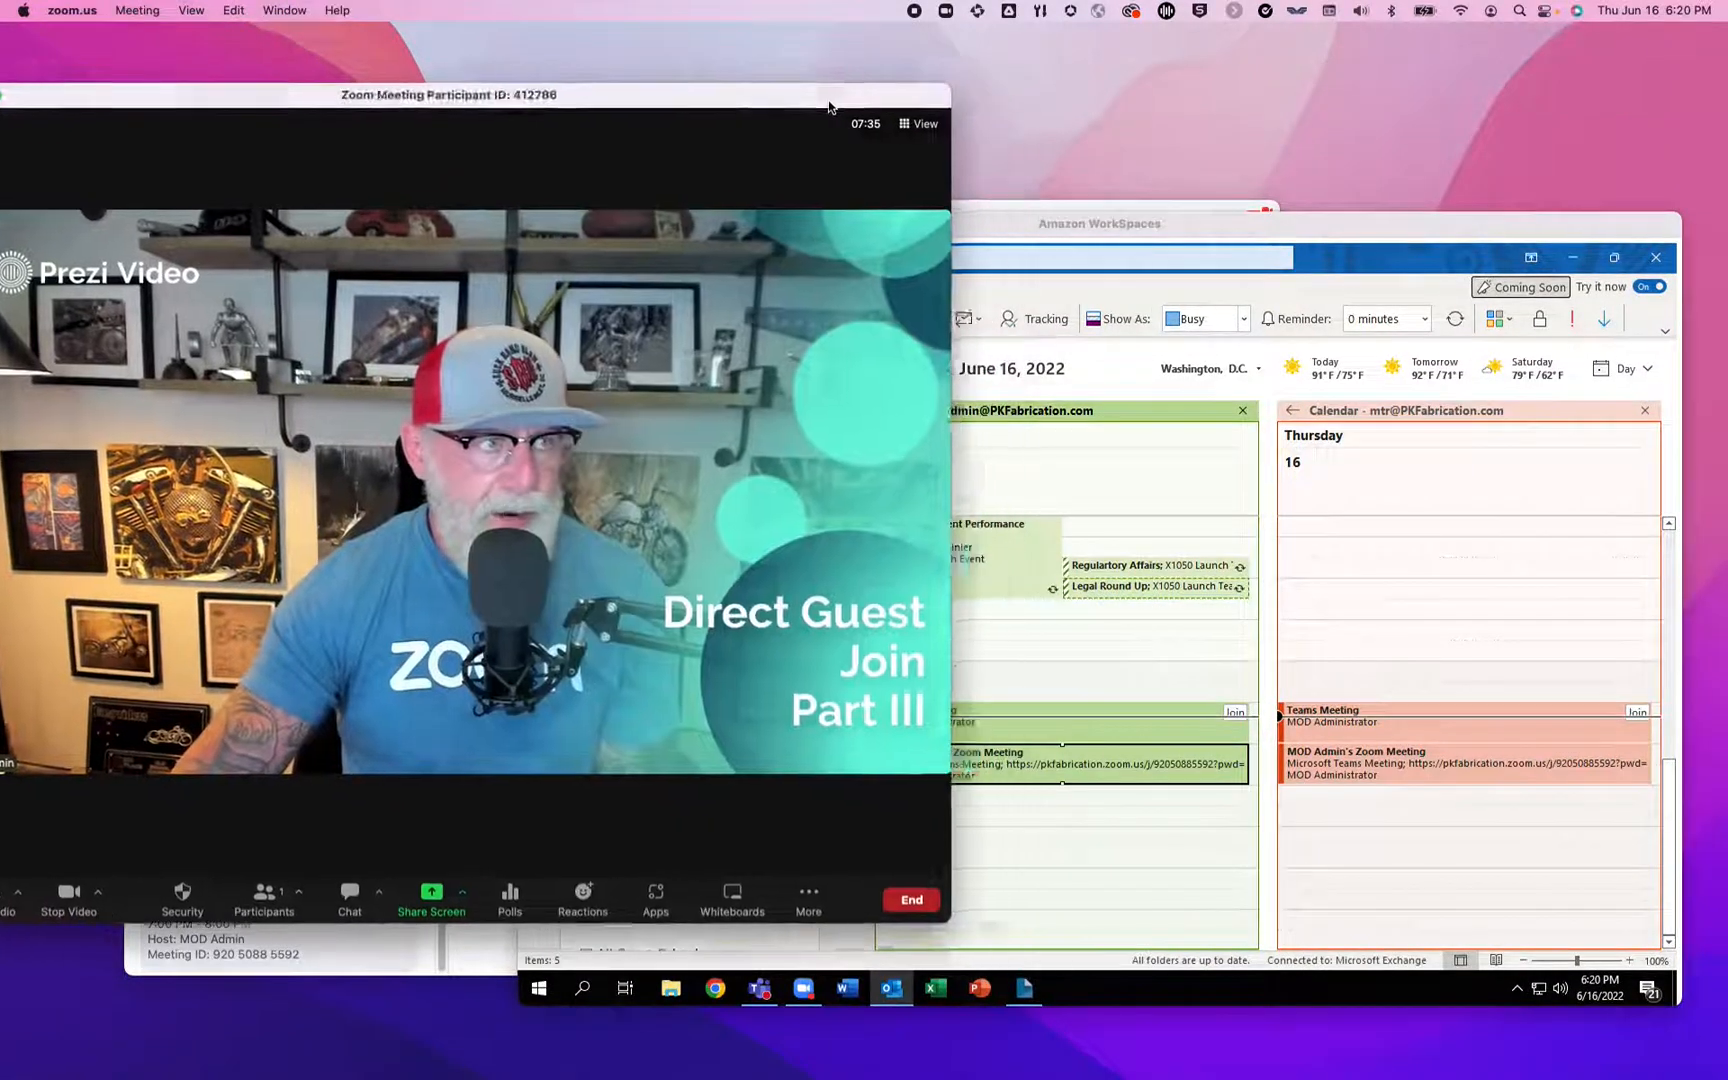
- Bring the Outlook calendar window for Thursday, June 16 to the front
{"action": "left_click", "coordinate": [1098, 222]}
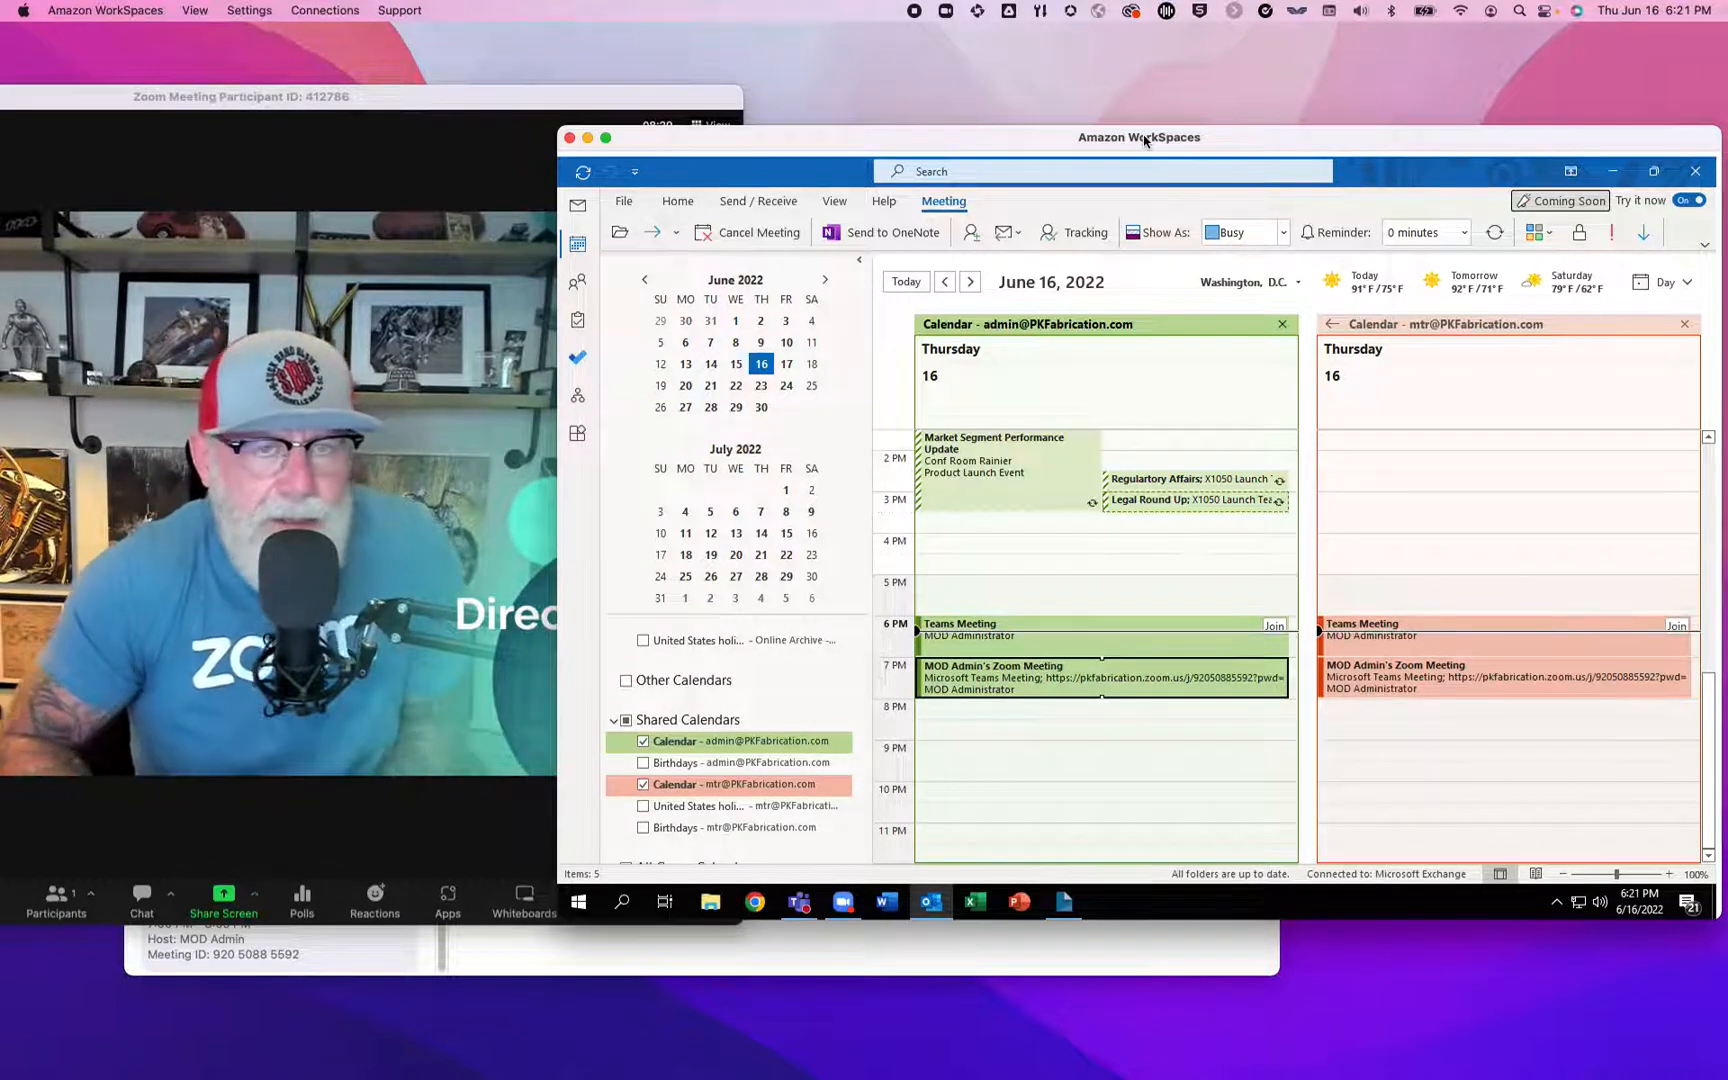
{"action": "mouse_move", "coordinate": [902, 318]}
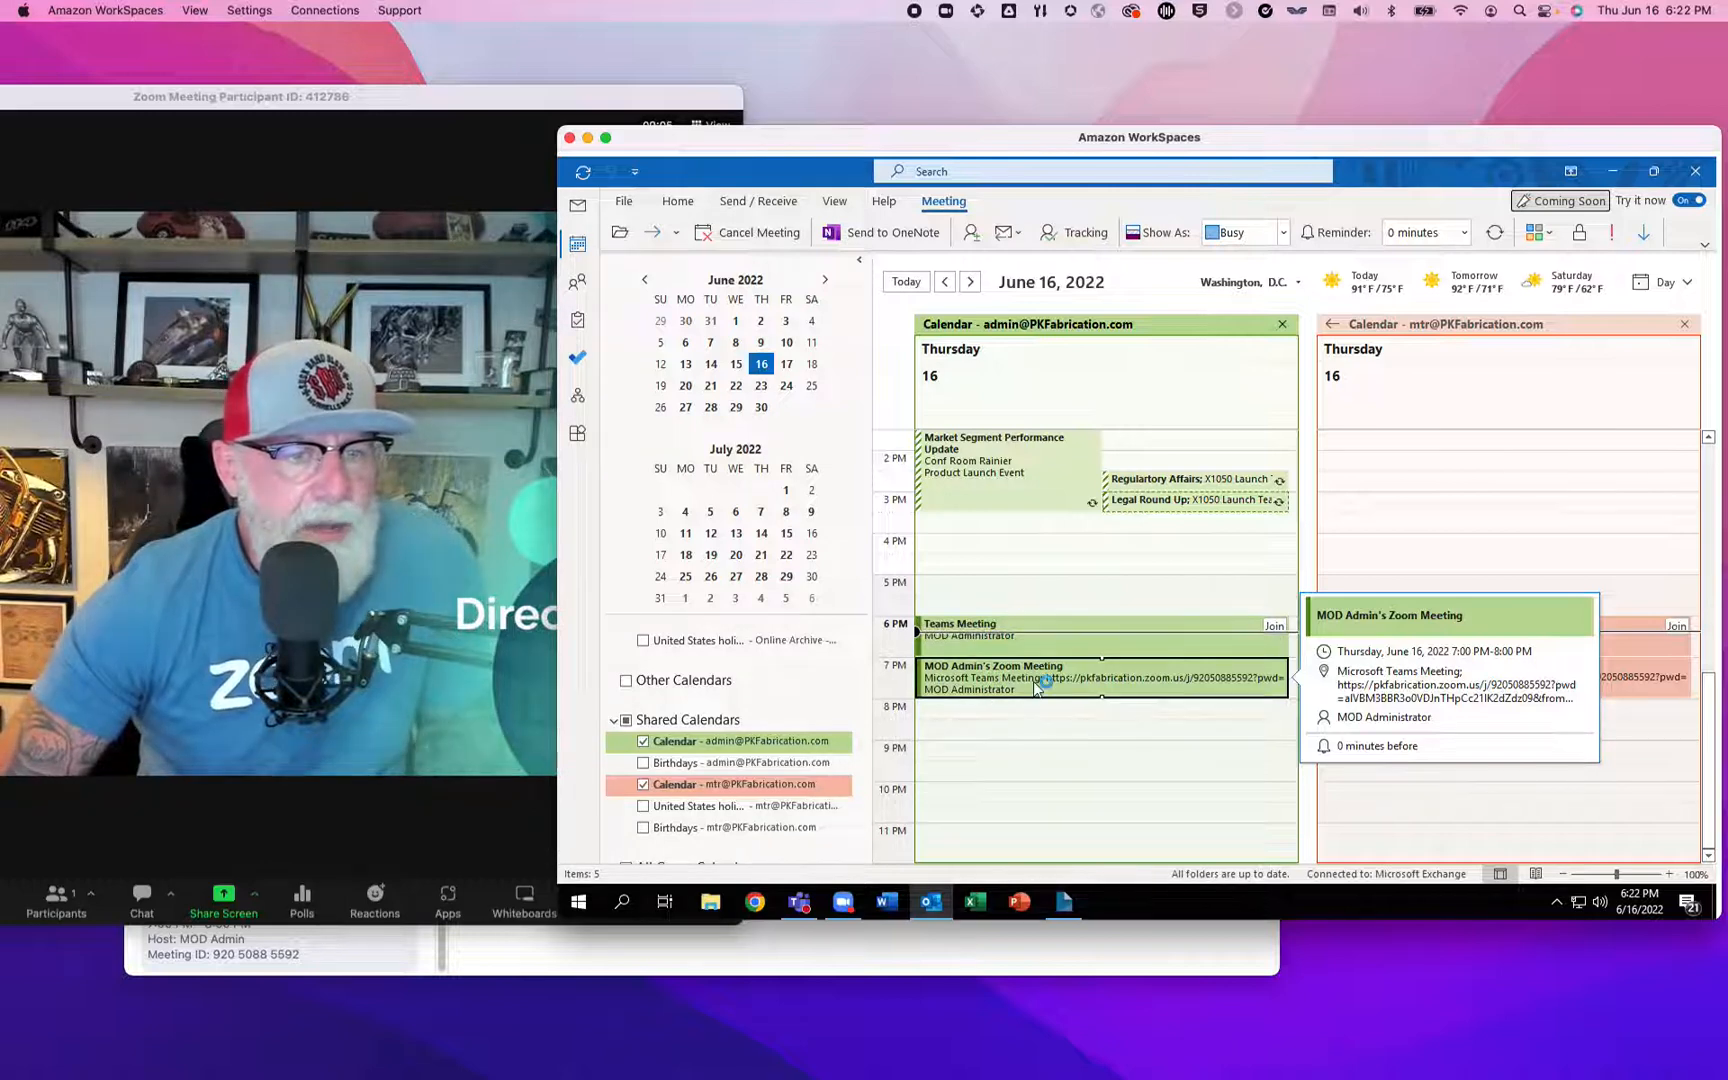
- View MOD Admin's Zoom Meeting in Scheduling Assistant with refreshed availability and the Teams Rooms contact card
{"action": "double_click", "coordinate": [1014, 678]}
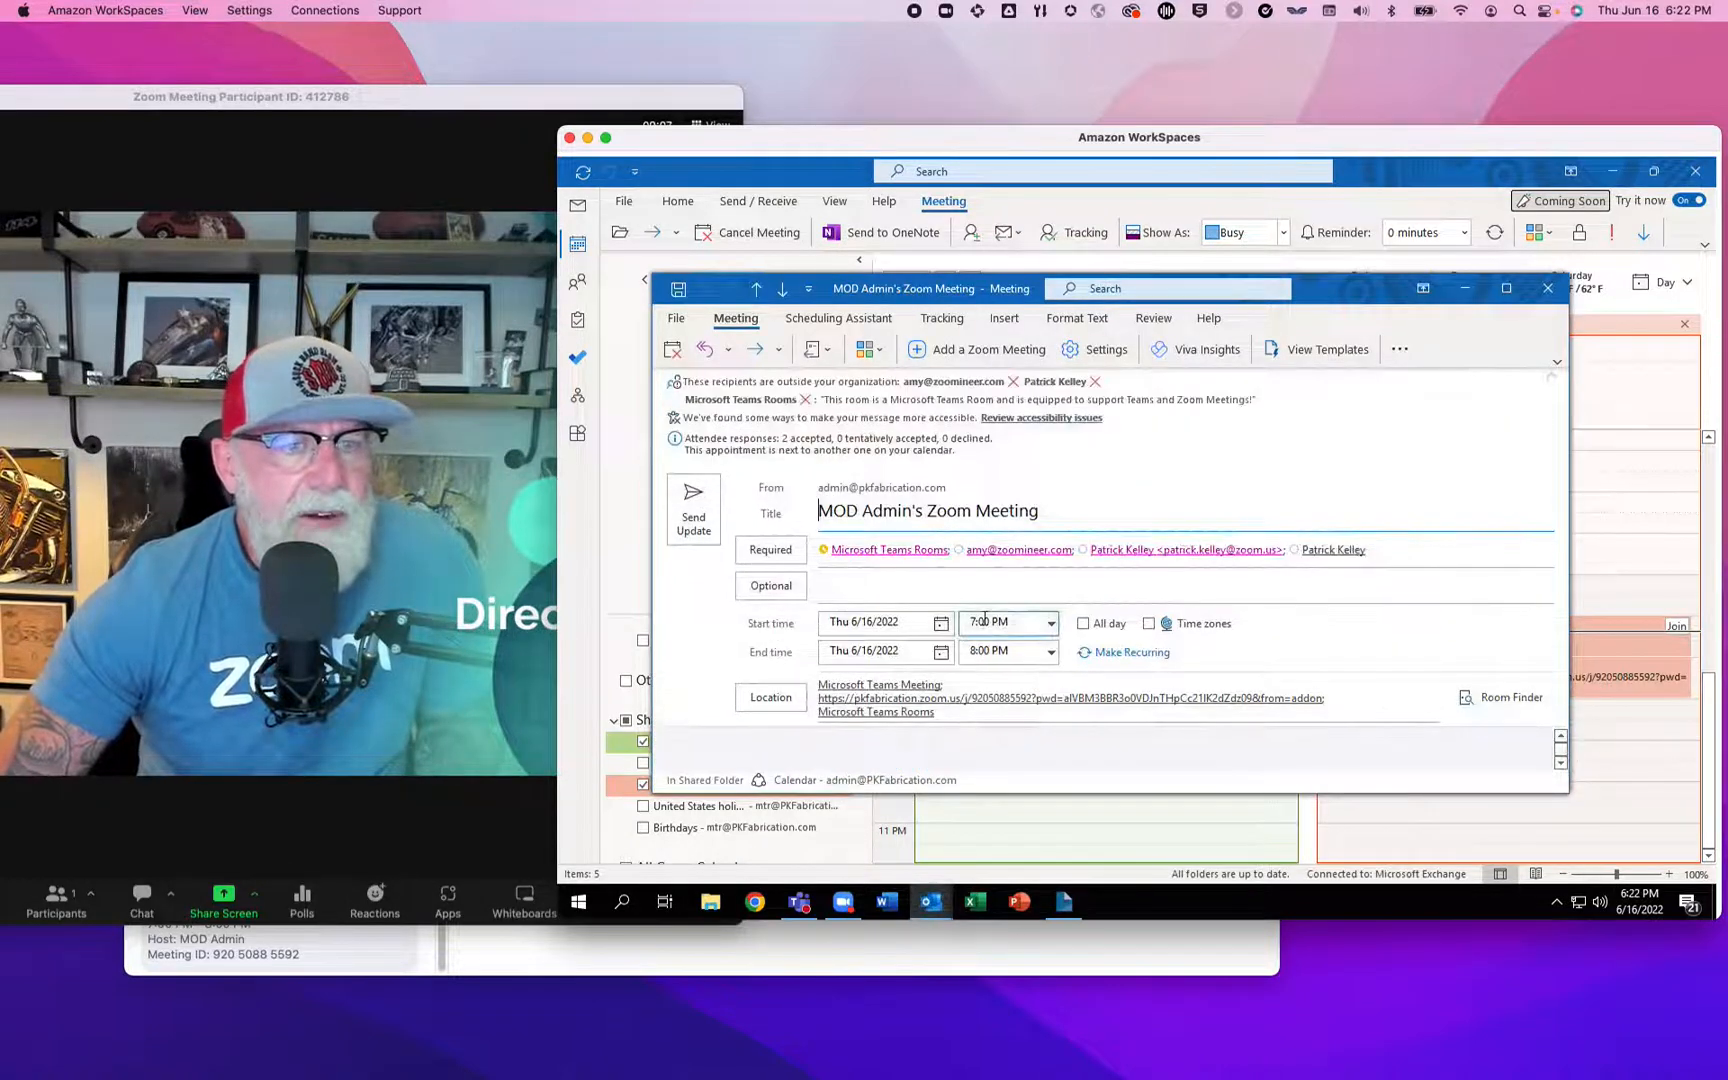
{"action": "left_click", "coordinate": [838, 318]}
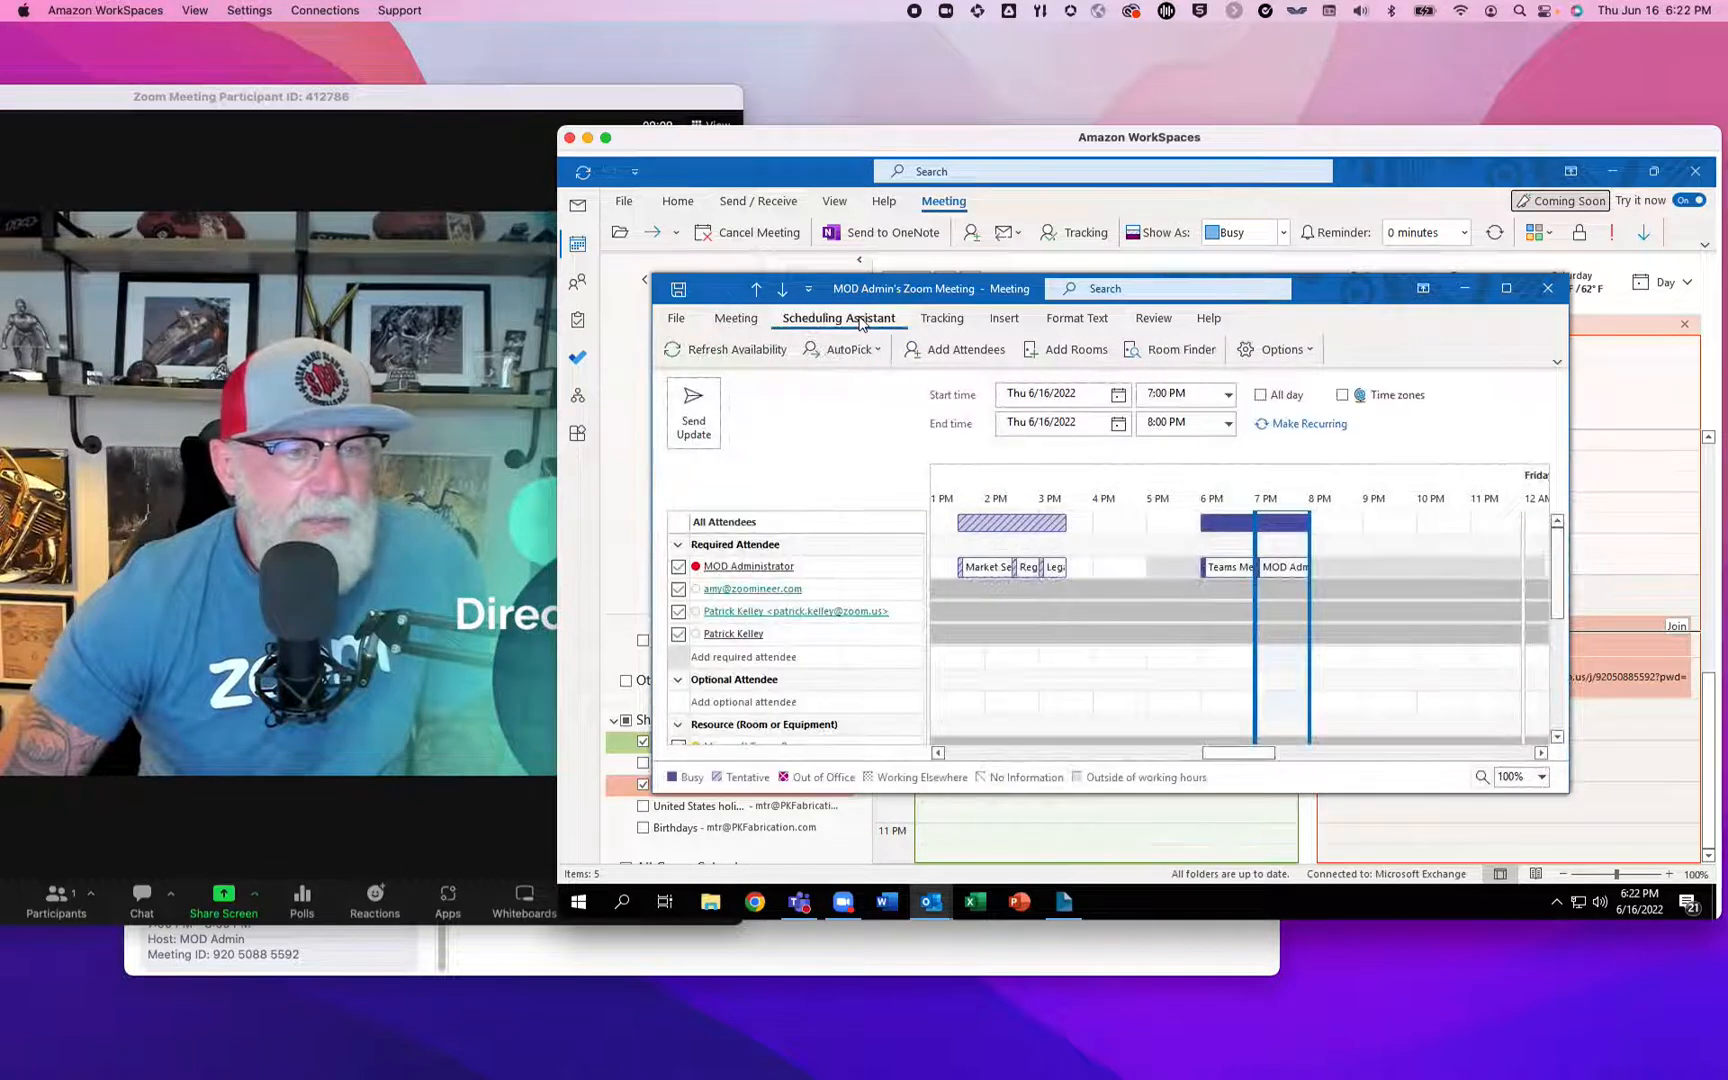
{"action": "left_click", "coordinate": [724, 350]}
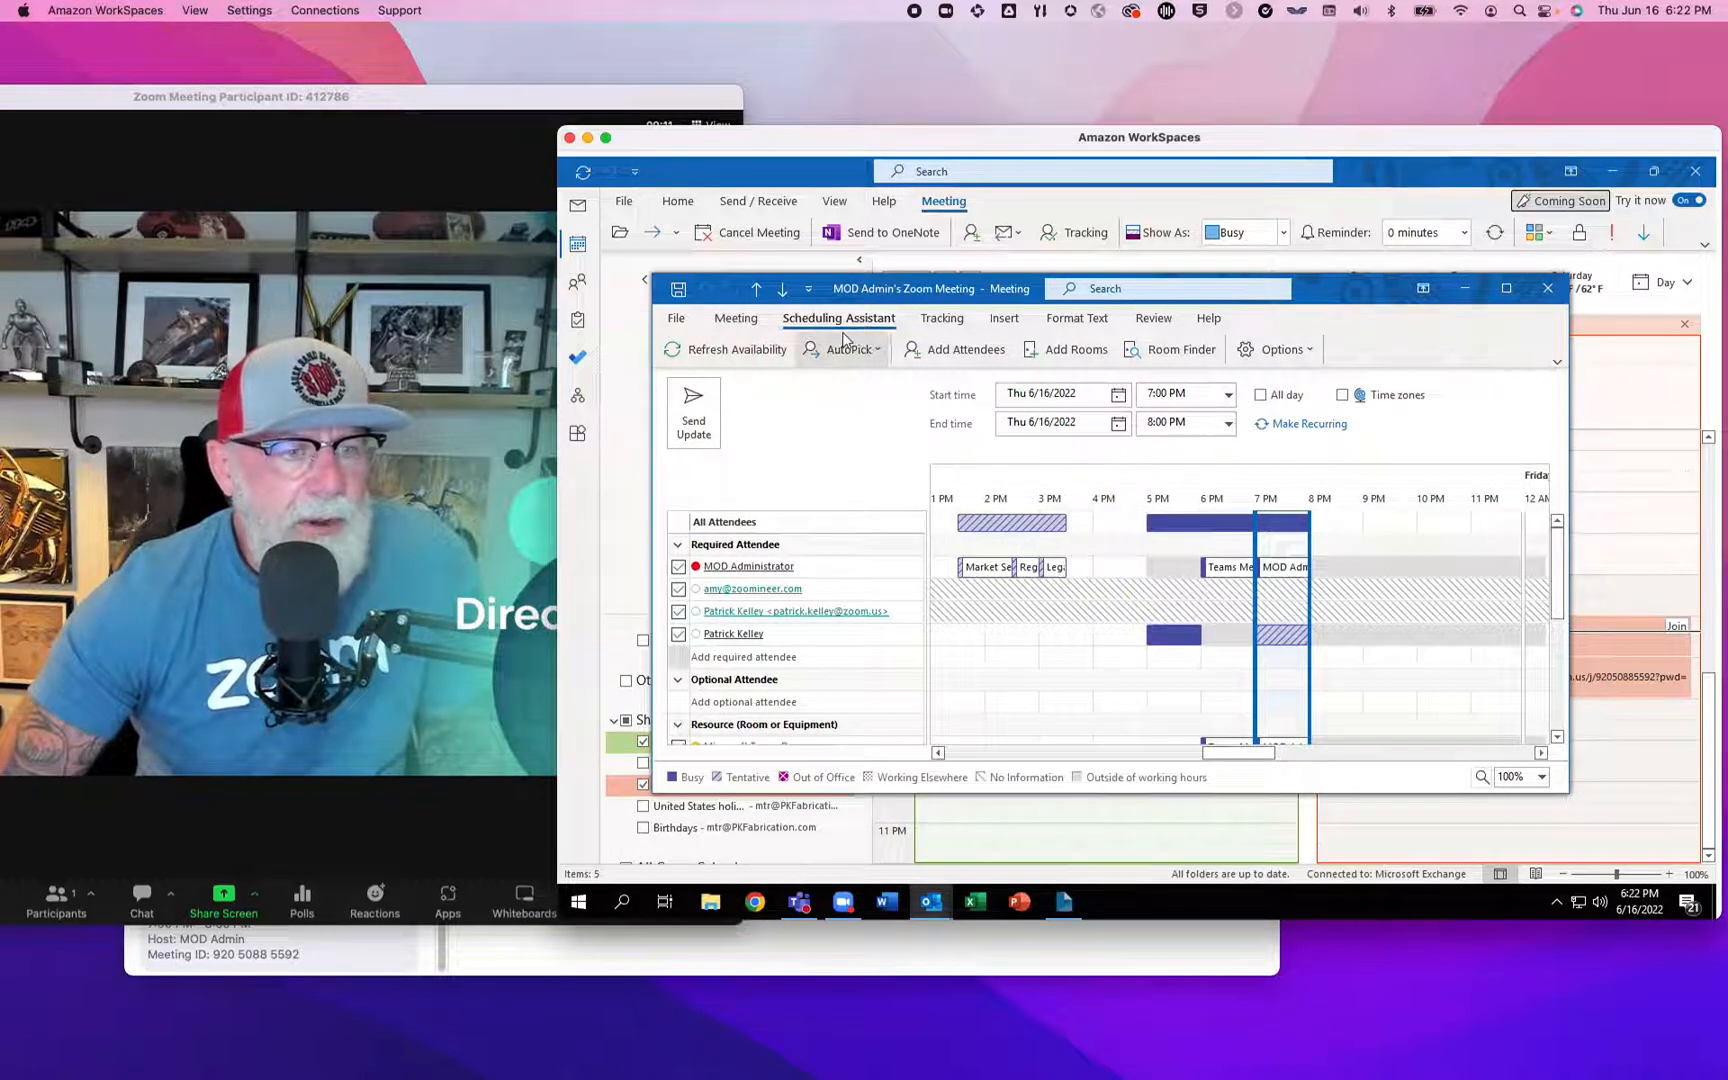
{"action": "left_click", "coordinate": [844, 350]}
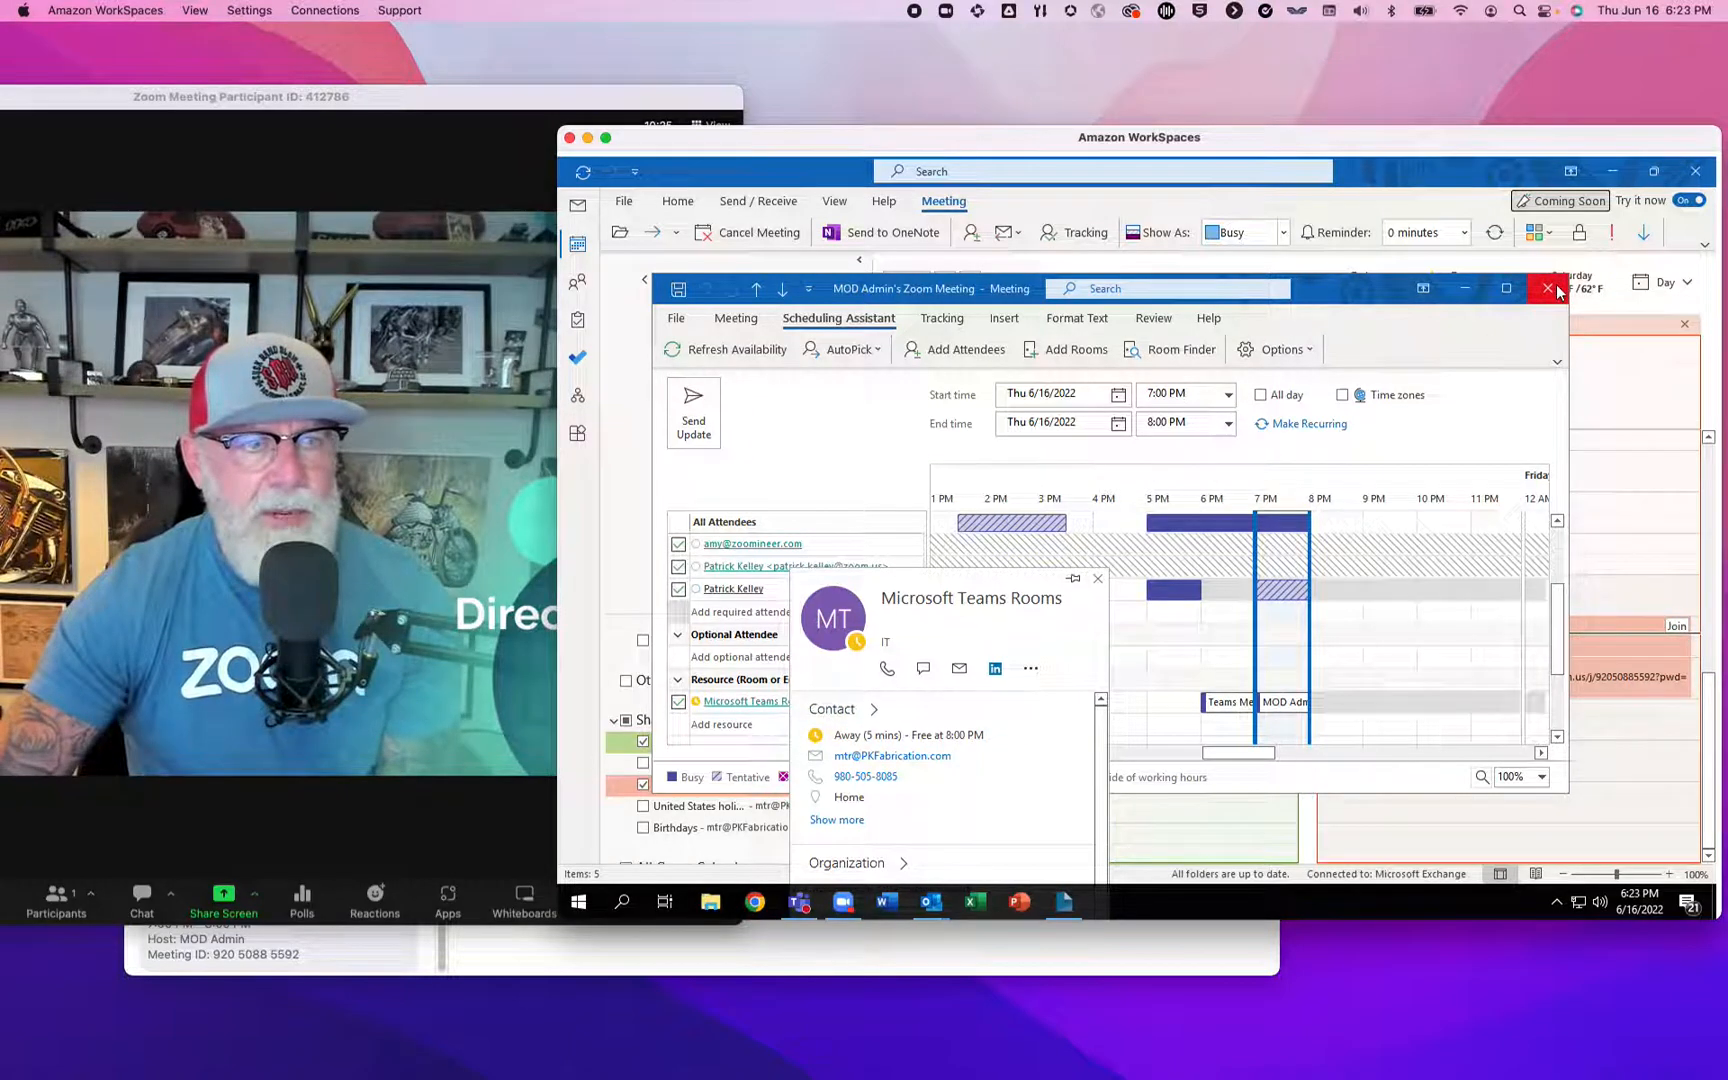
- Close the meeting details and show the Zoom participants list
{"action": "left_click", "coordinate": [1548, 288]}
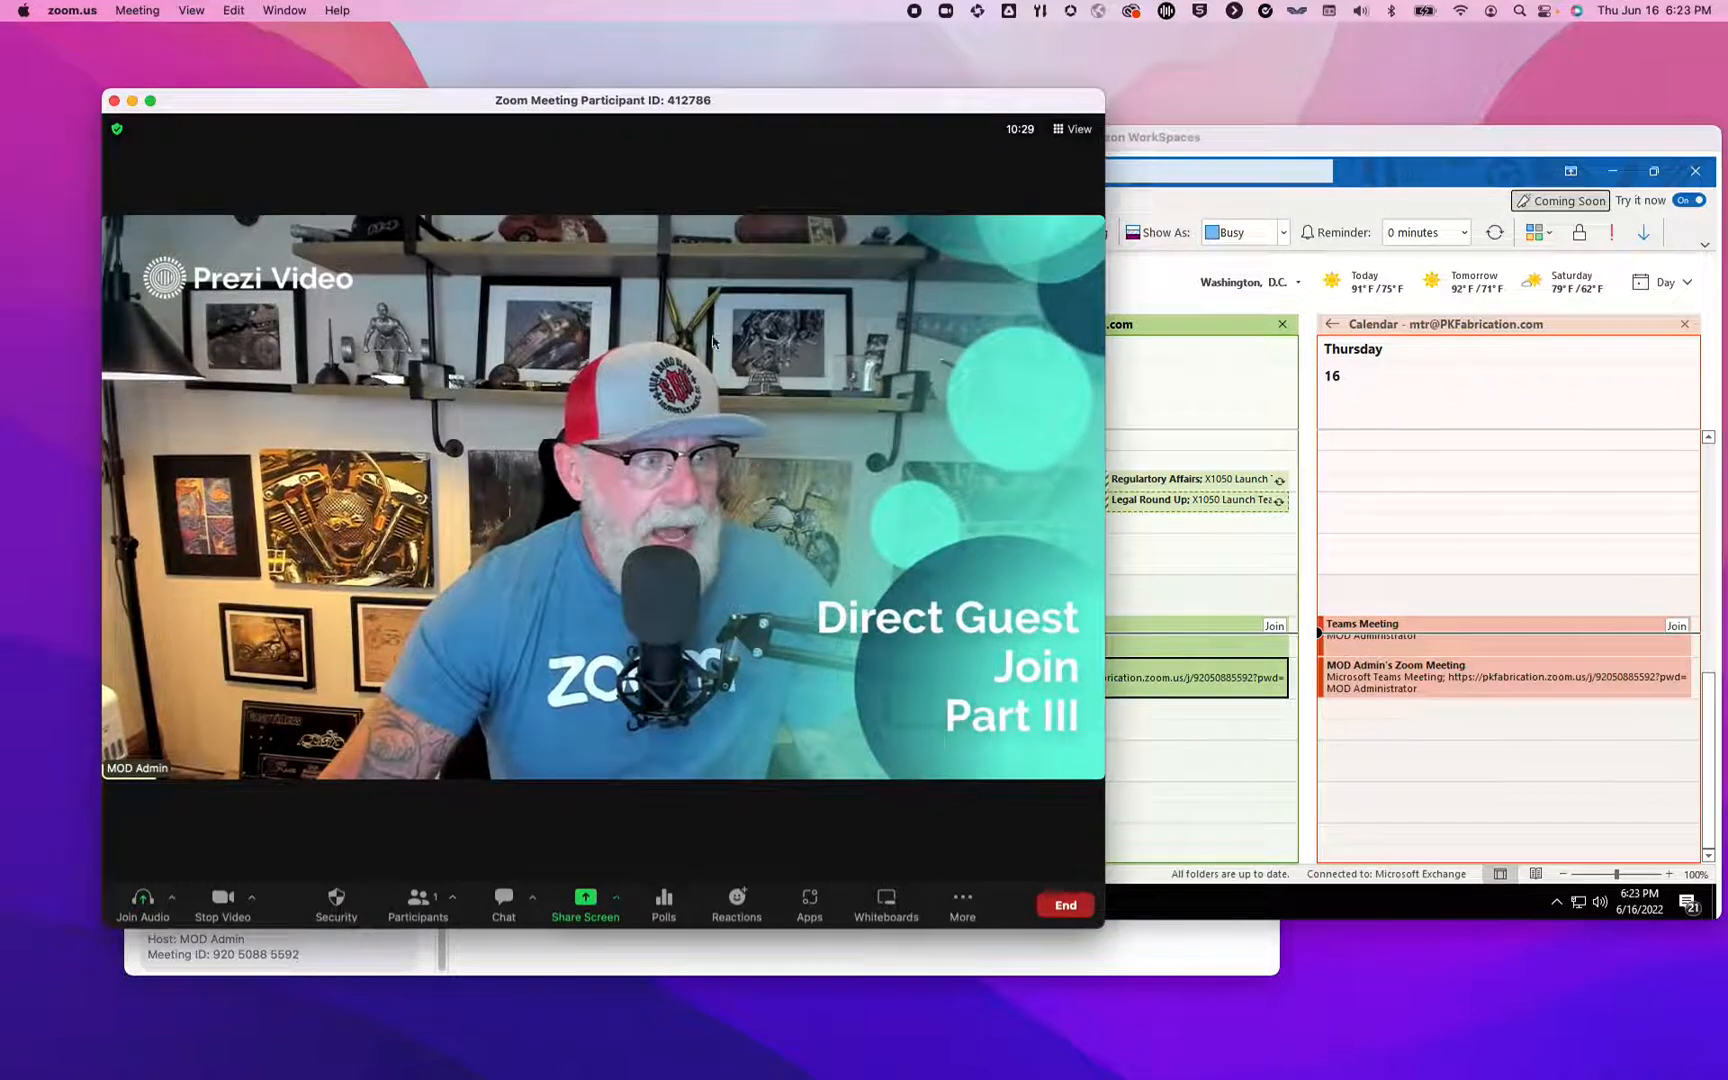
{"action": "left_click", "coordinate": [418, 902]}
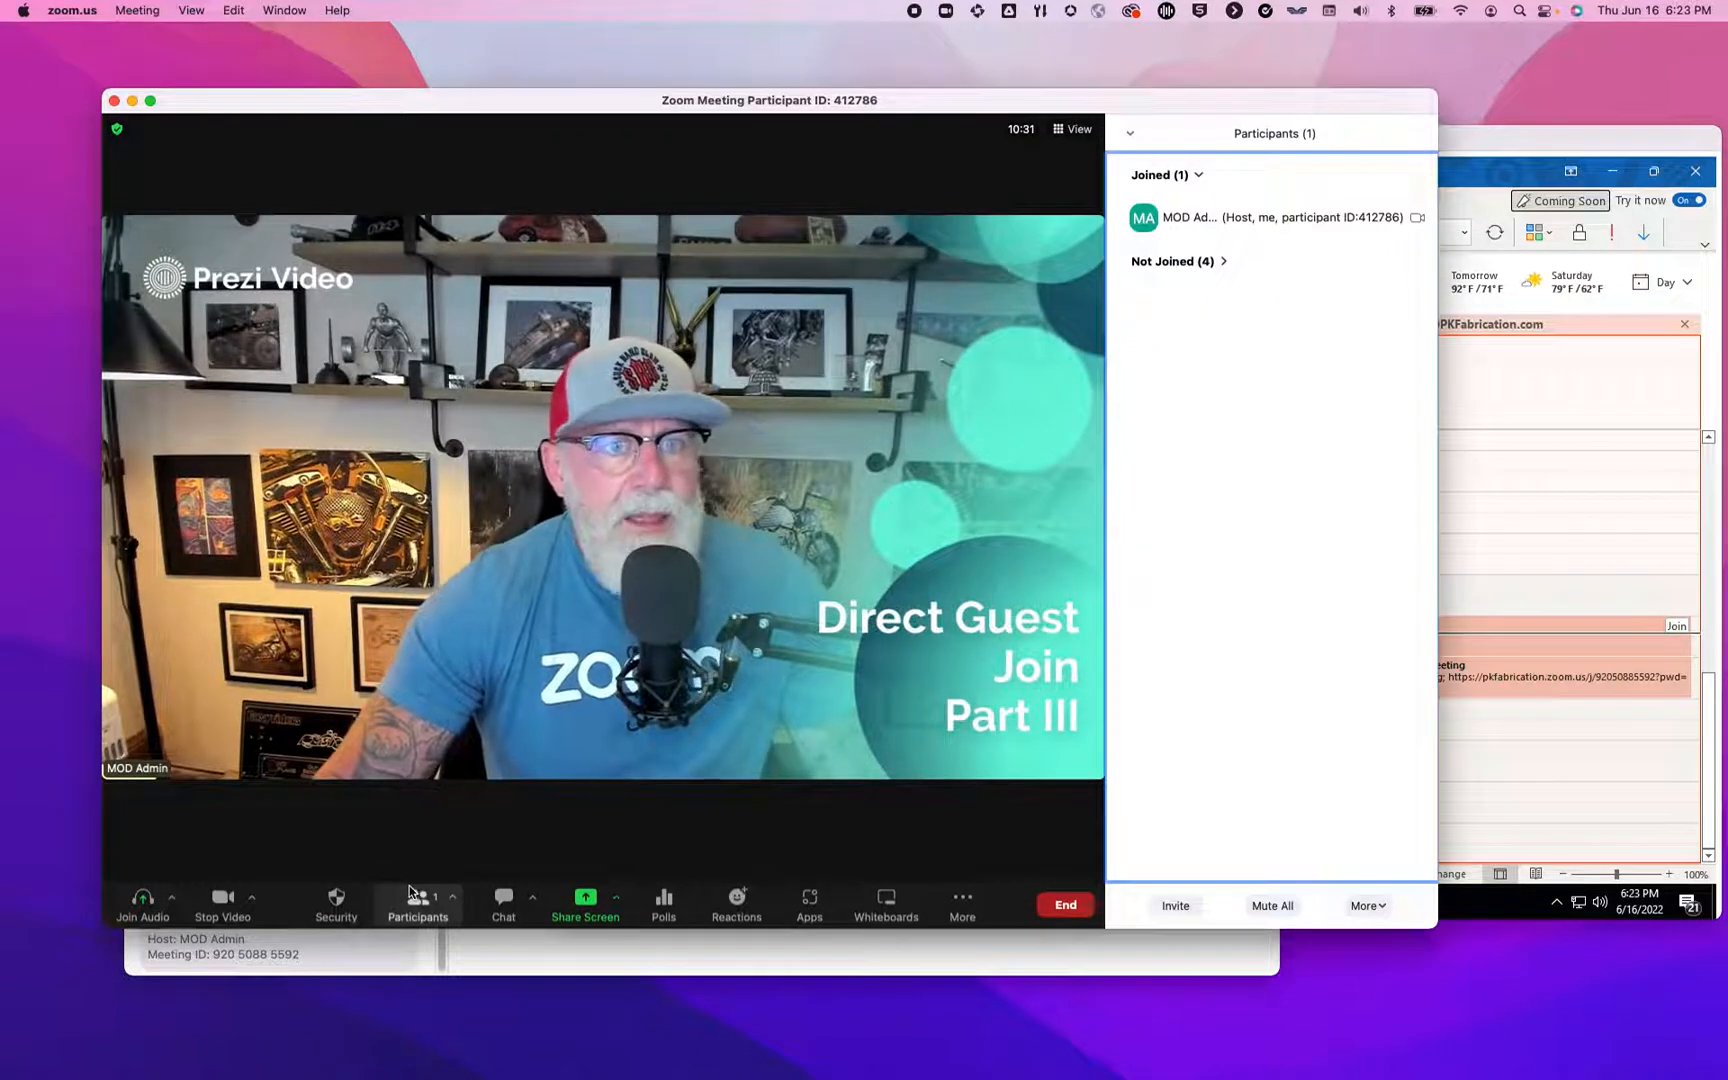
{"action": "left_click", "coordinate": [1176, 262]}
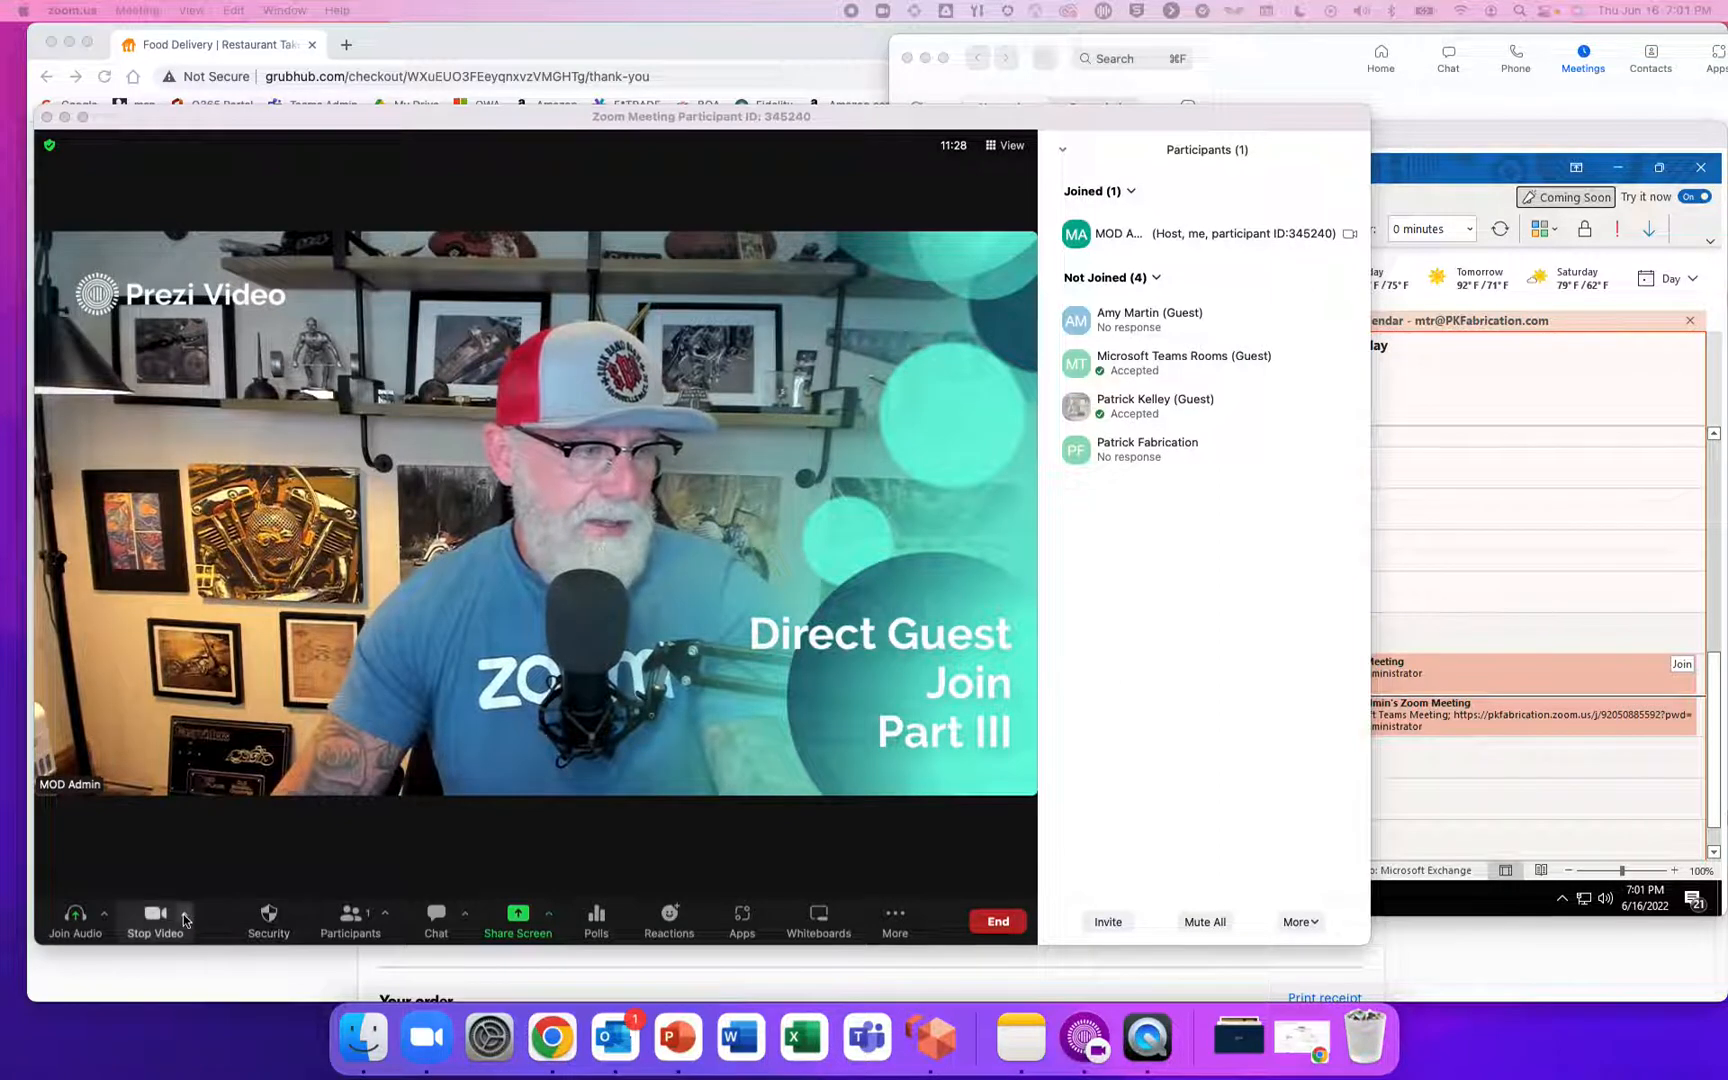
- Switch the meeting video from the Prezi camera to another camera source
{"action": "left_click", "coordinate": [186, 914]}
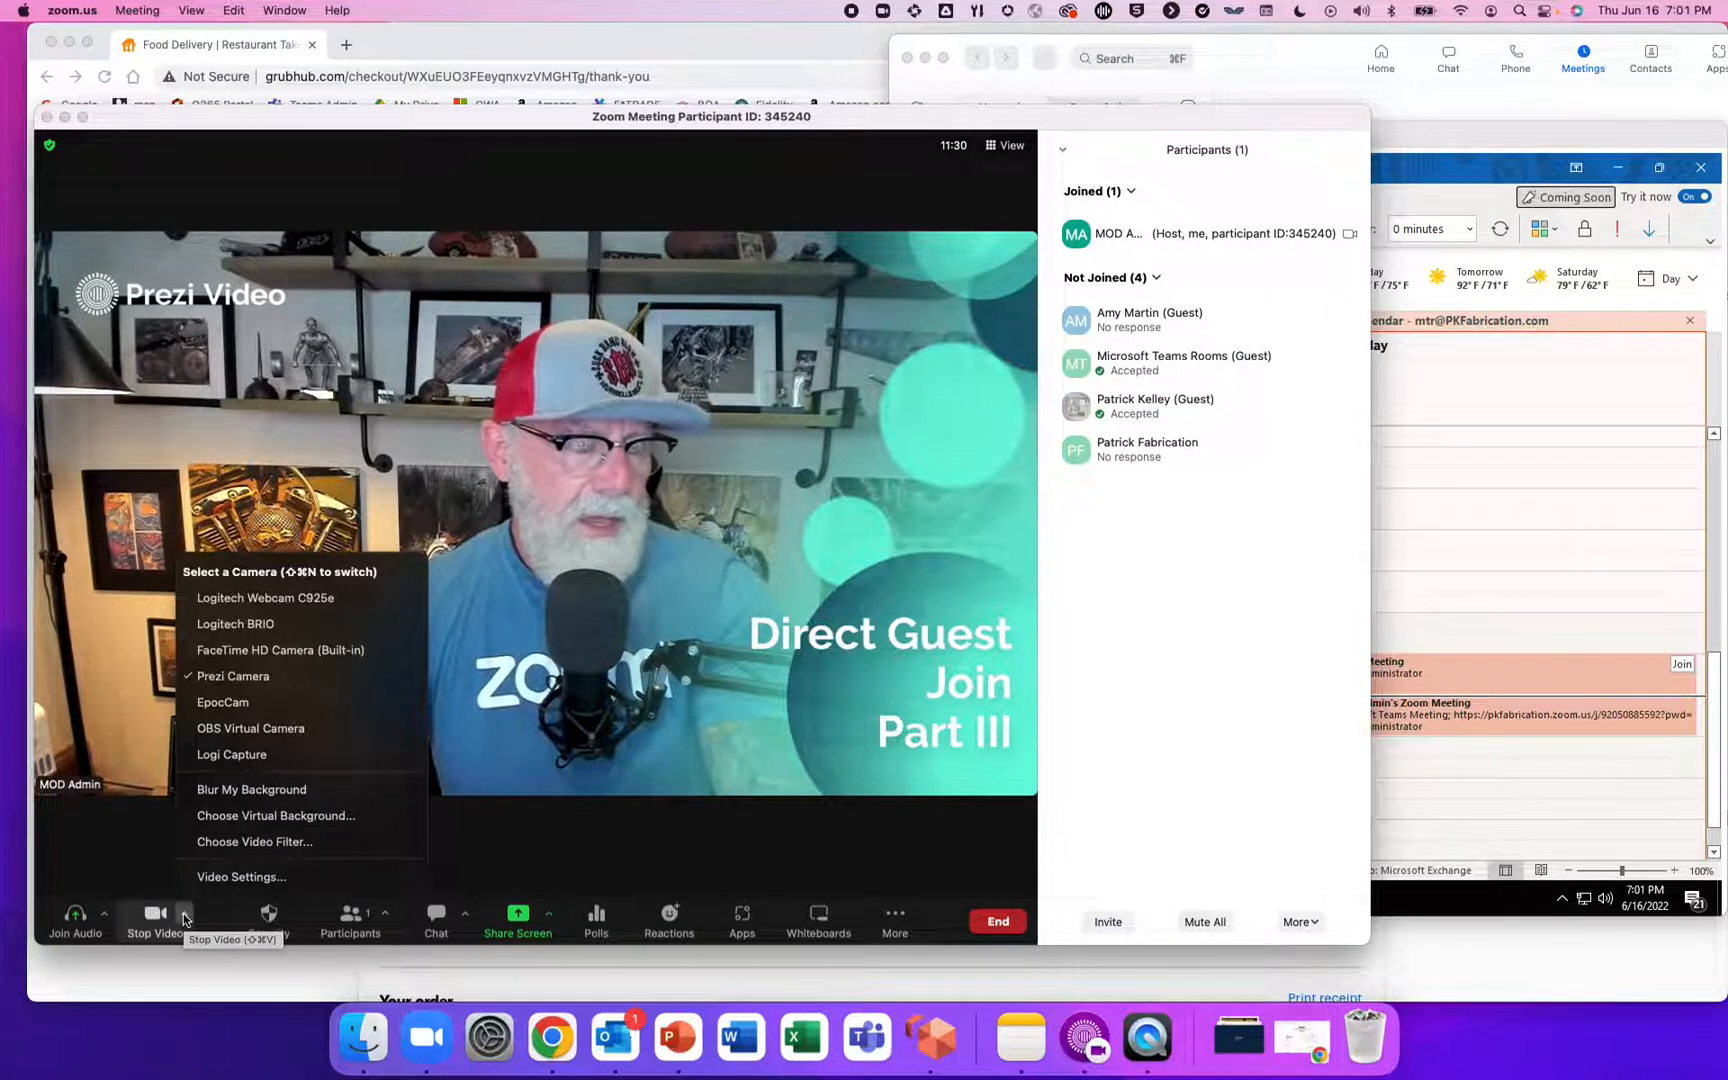
{"action": "mouse_move", "coordinate": [252, 728]}
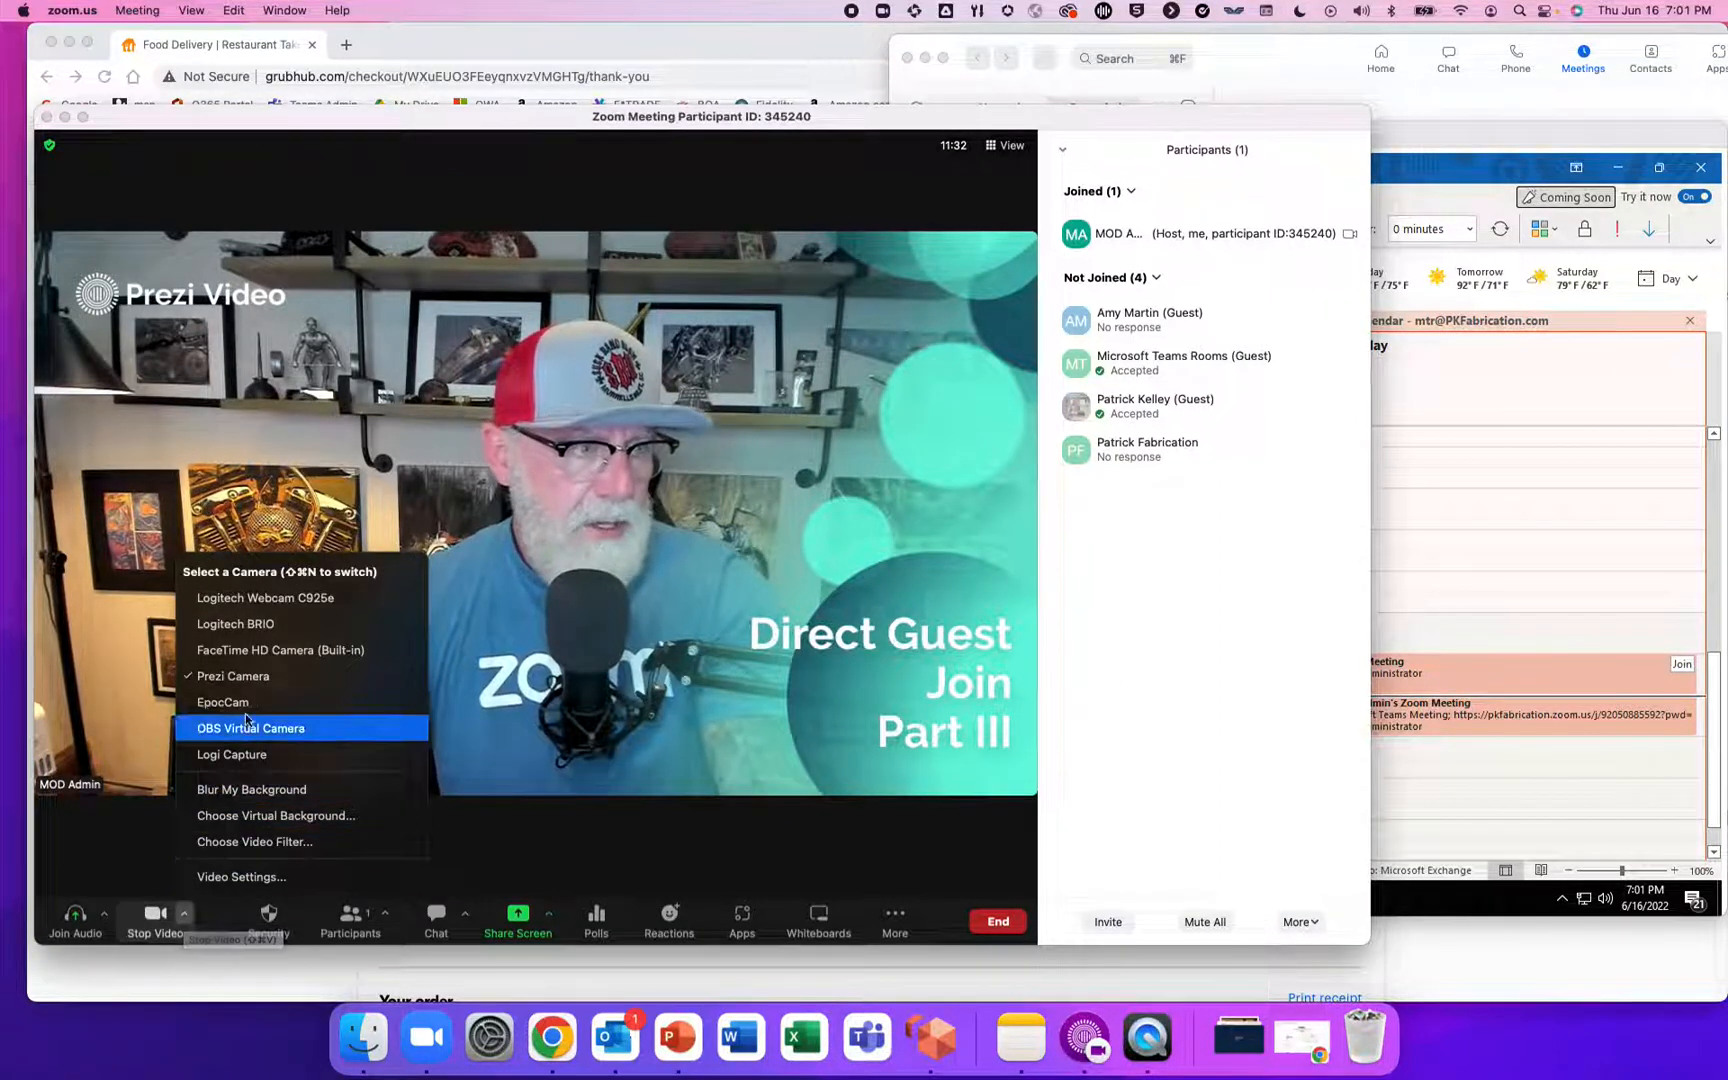
{"action": "left_click", "coordinate": [252, 728]}
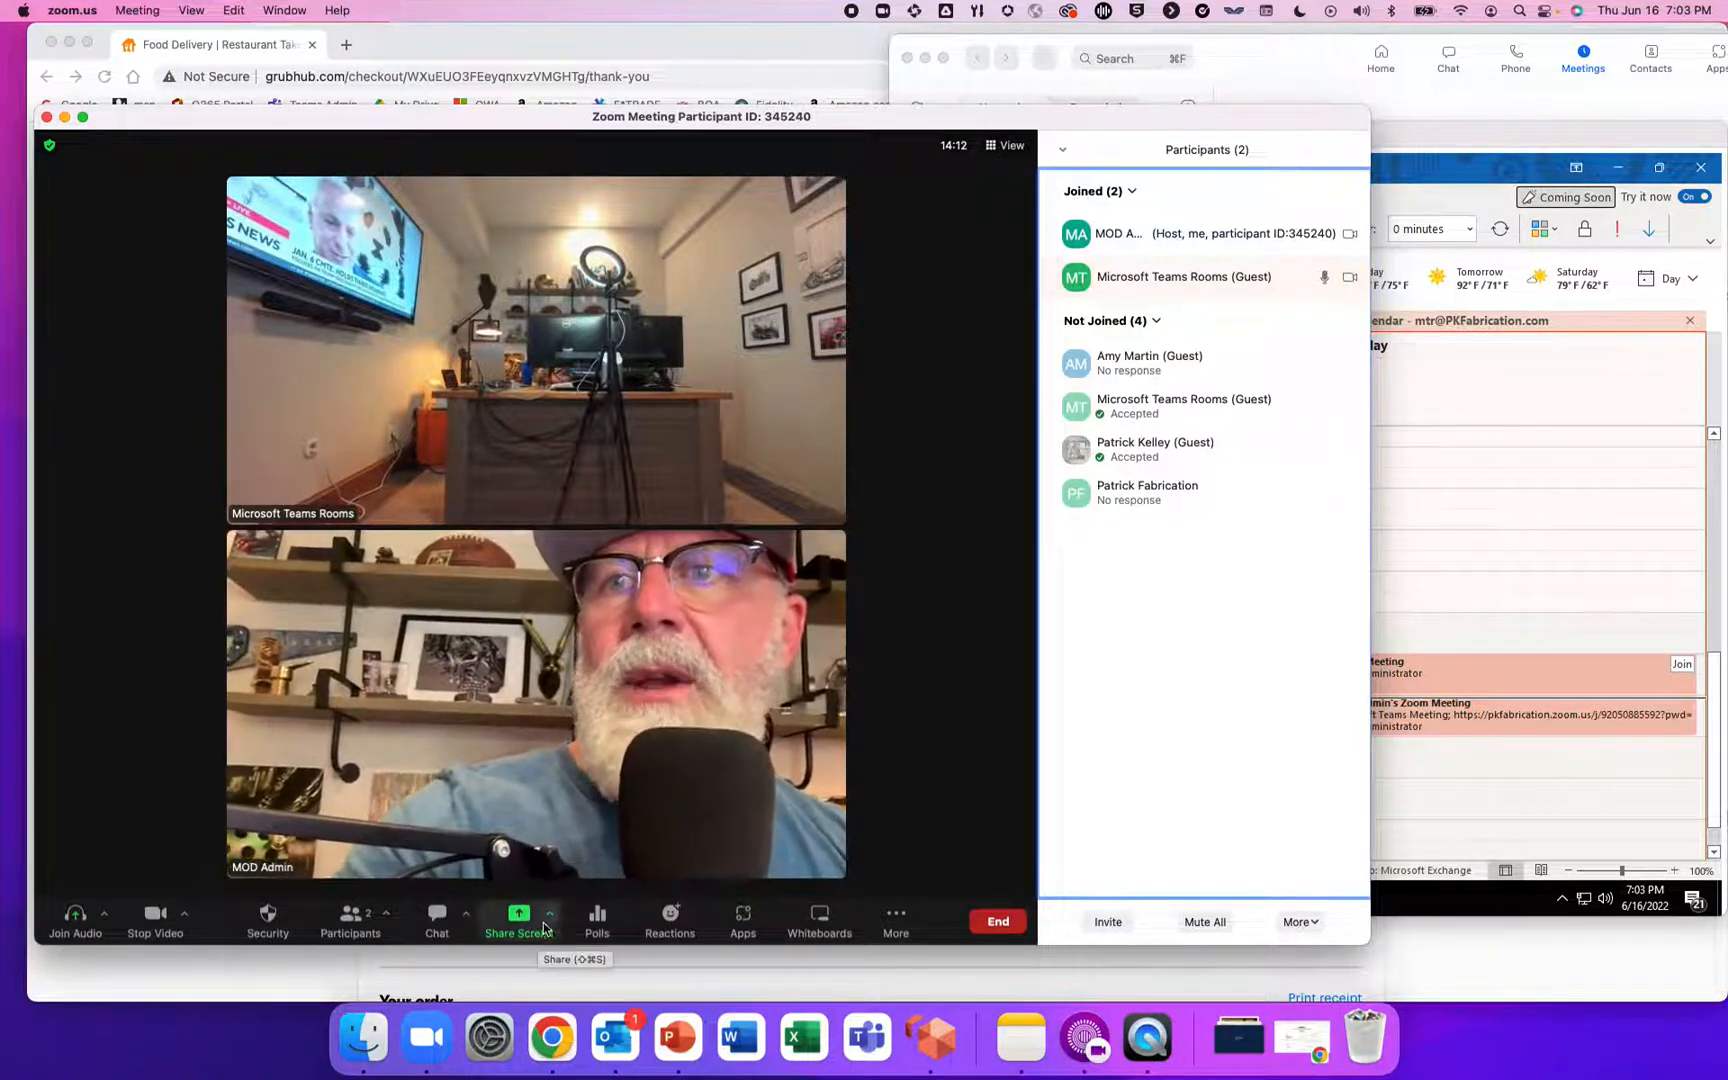
- Bring up Zoom's share-screen picker after the Teams Rooms guest has joined
{"action": "left_click", "coordinate": [518, 920]}
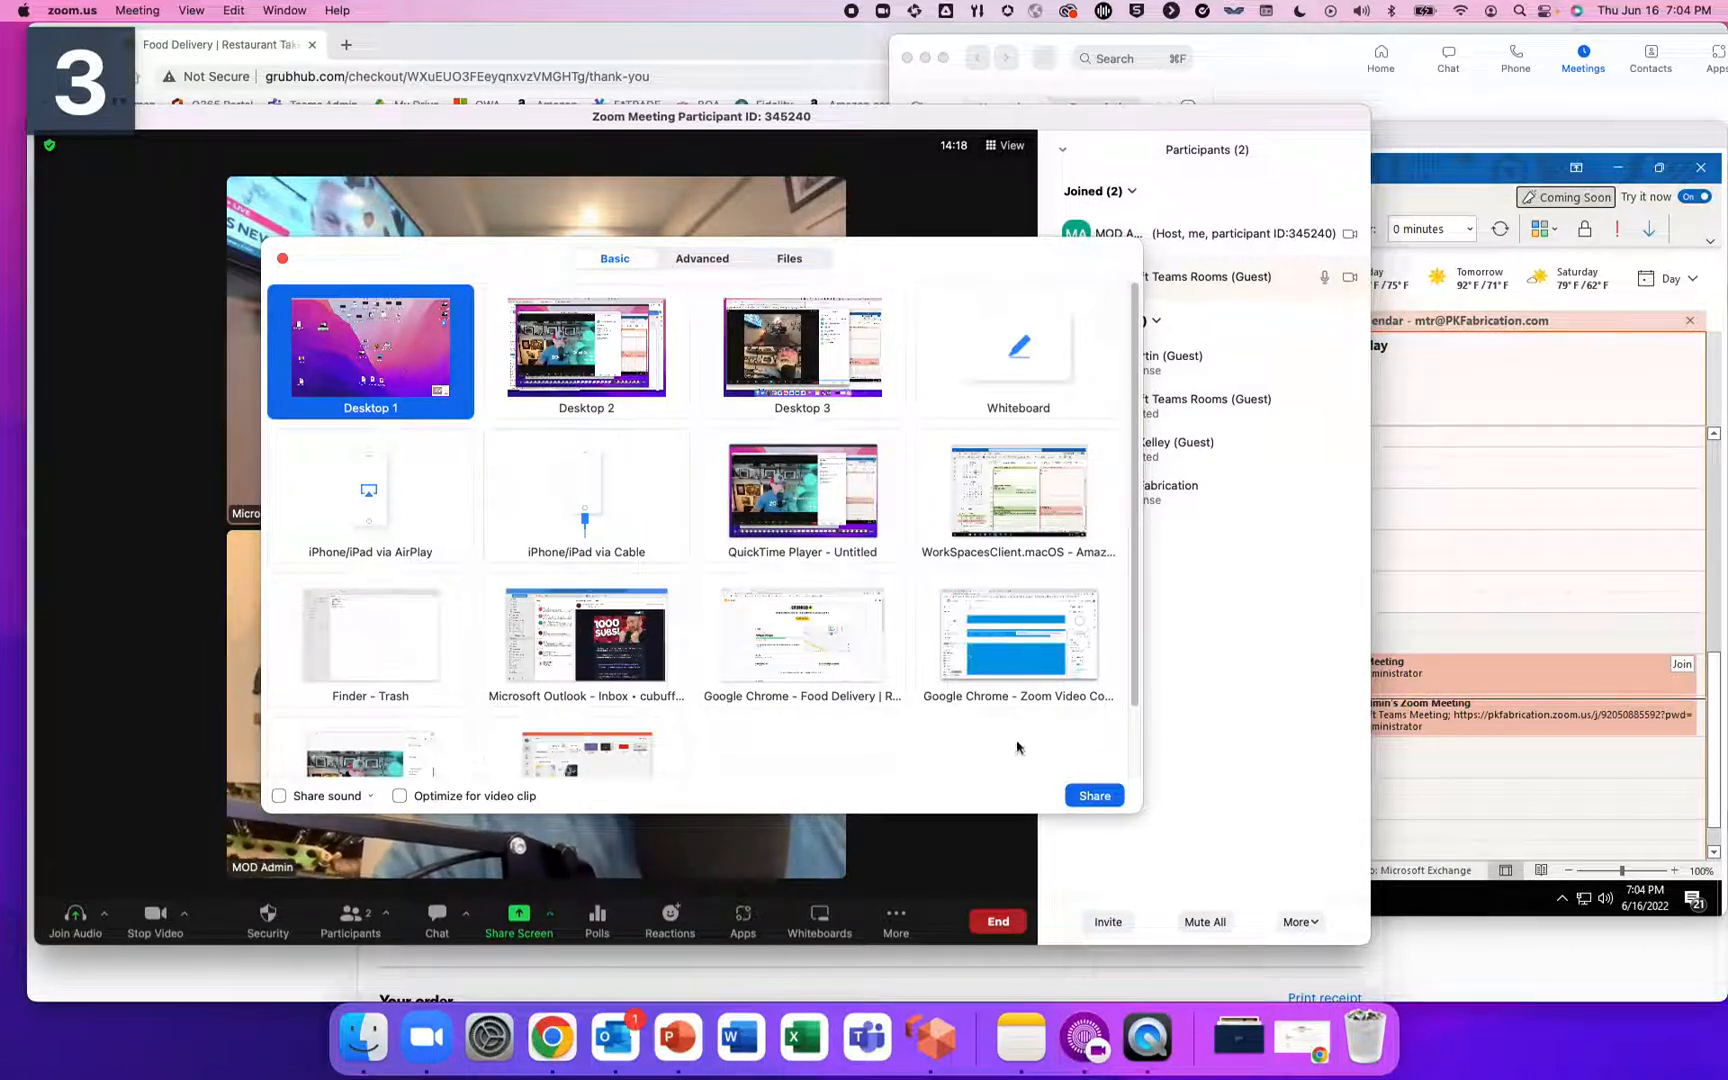
- Share Desktop 1 with the meeting and show the annotation toolbar
{"action": "left_click", "coordinate": [1092, 794]}
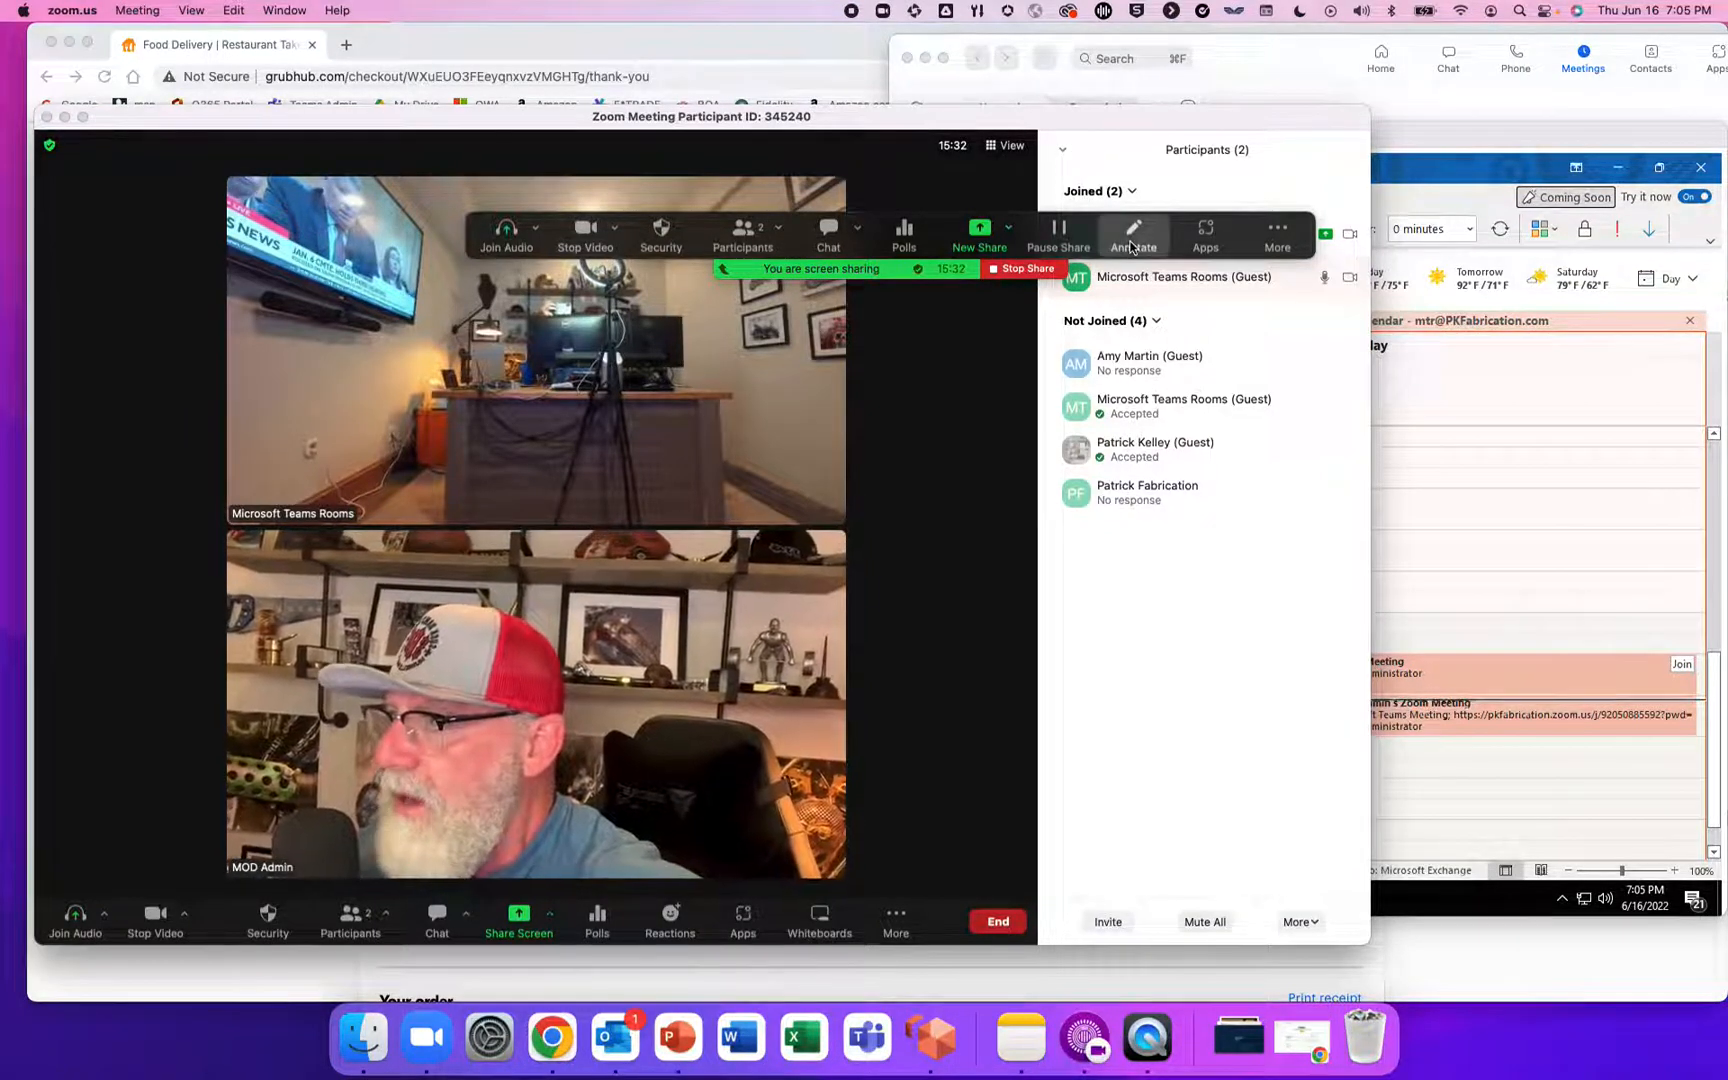
{"action": "left_click", "coordinate": [1132, 234]}
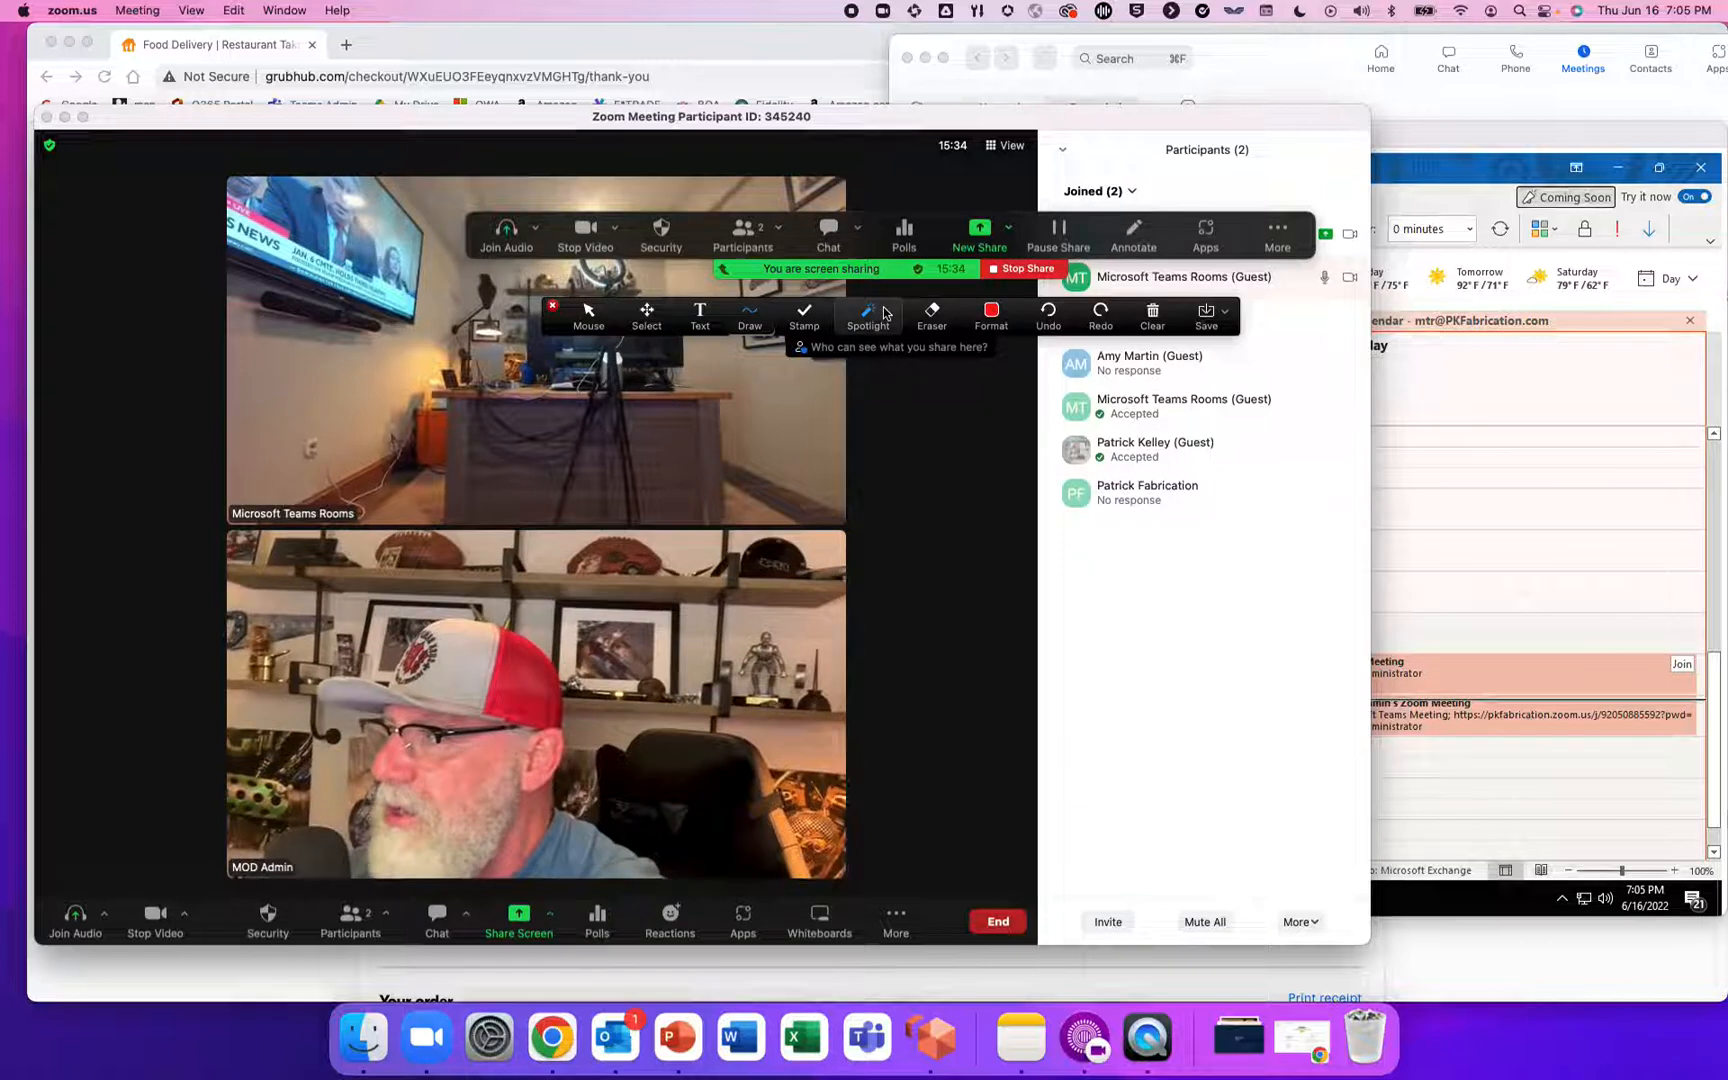
- Switch the meeting video back to the Prezi Camera while sharing continues
{"action": "left_click", "coordinate": [868, 316]}
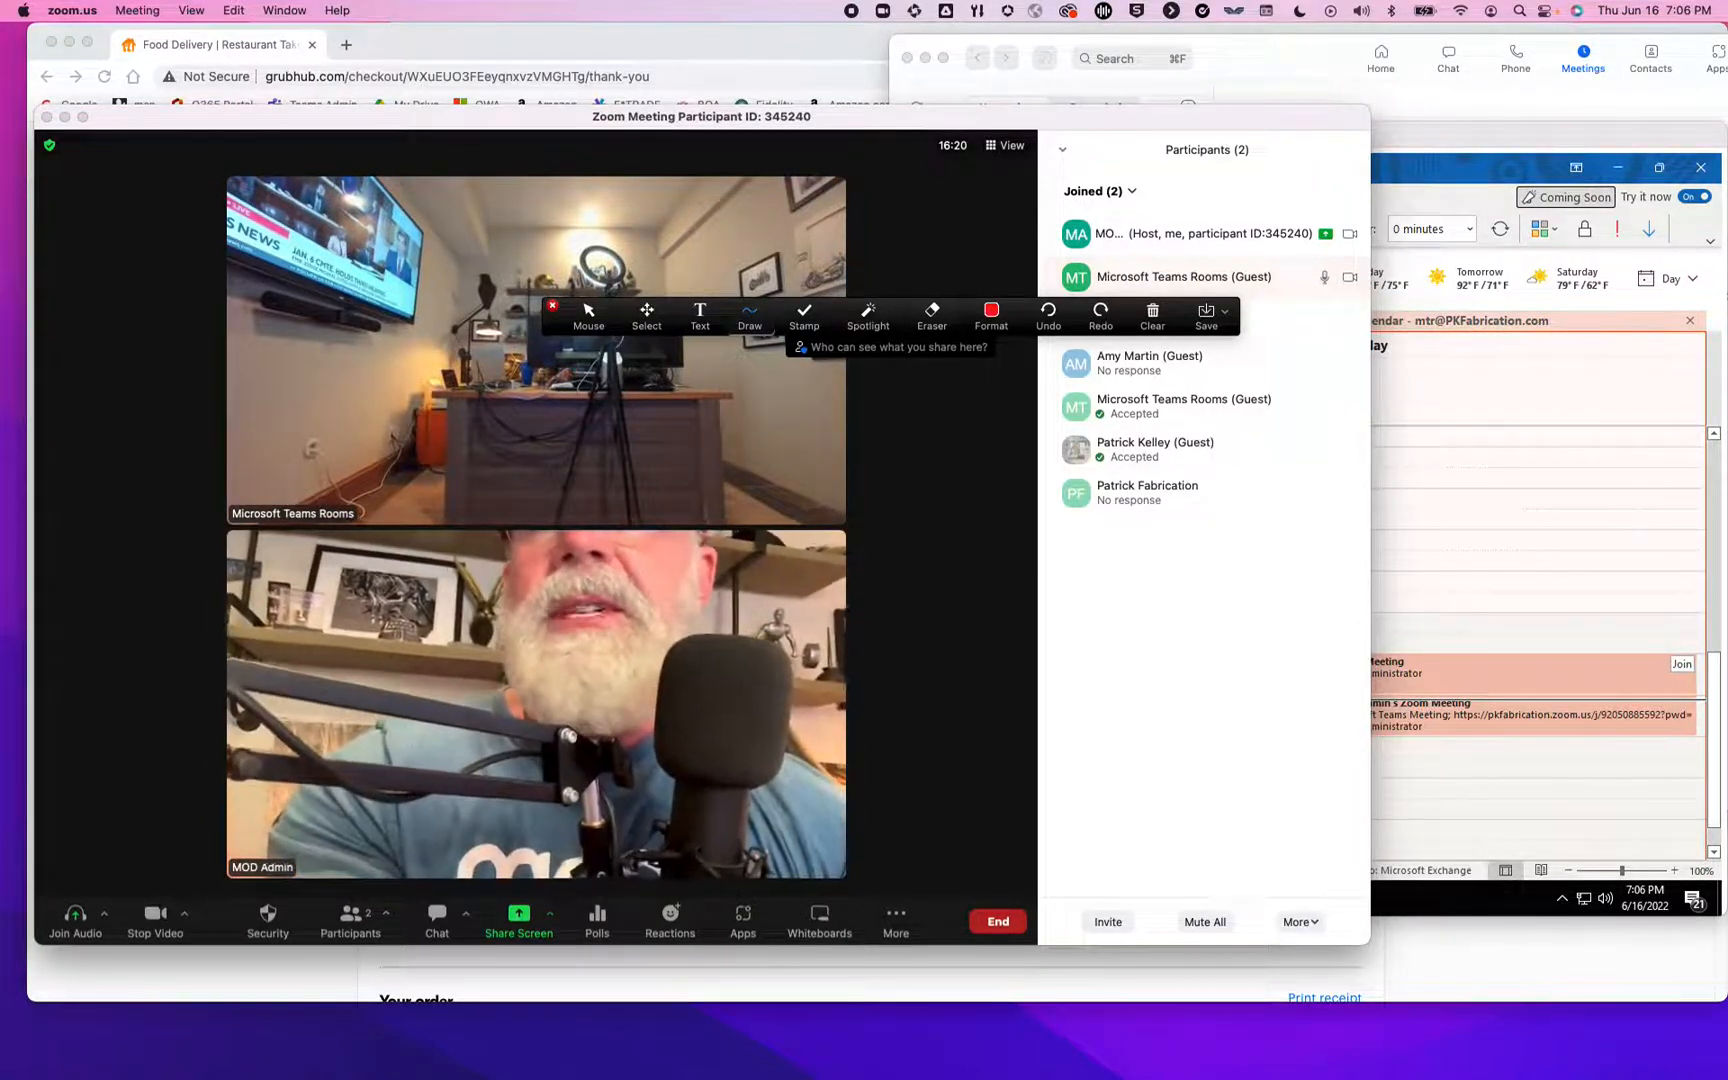
{"action": "left_click", "coordinate": [186, 914]}
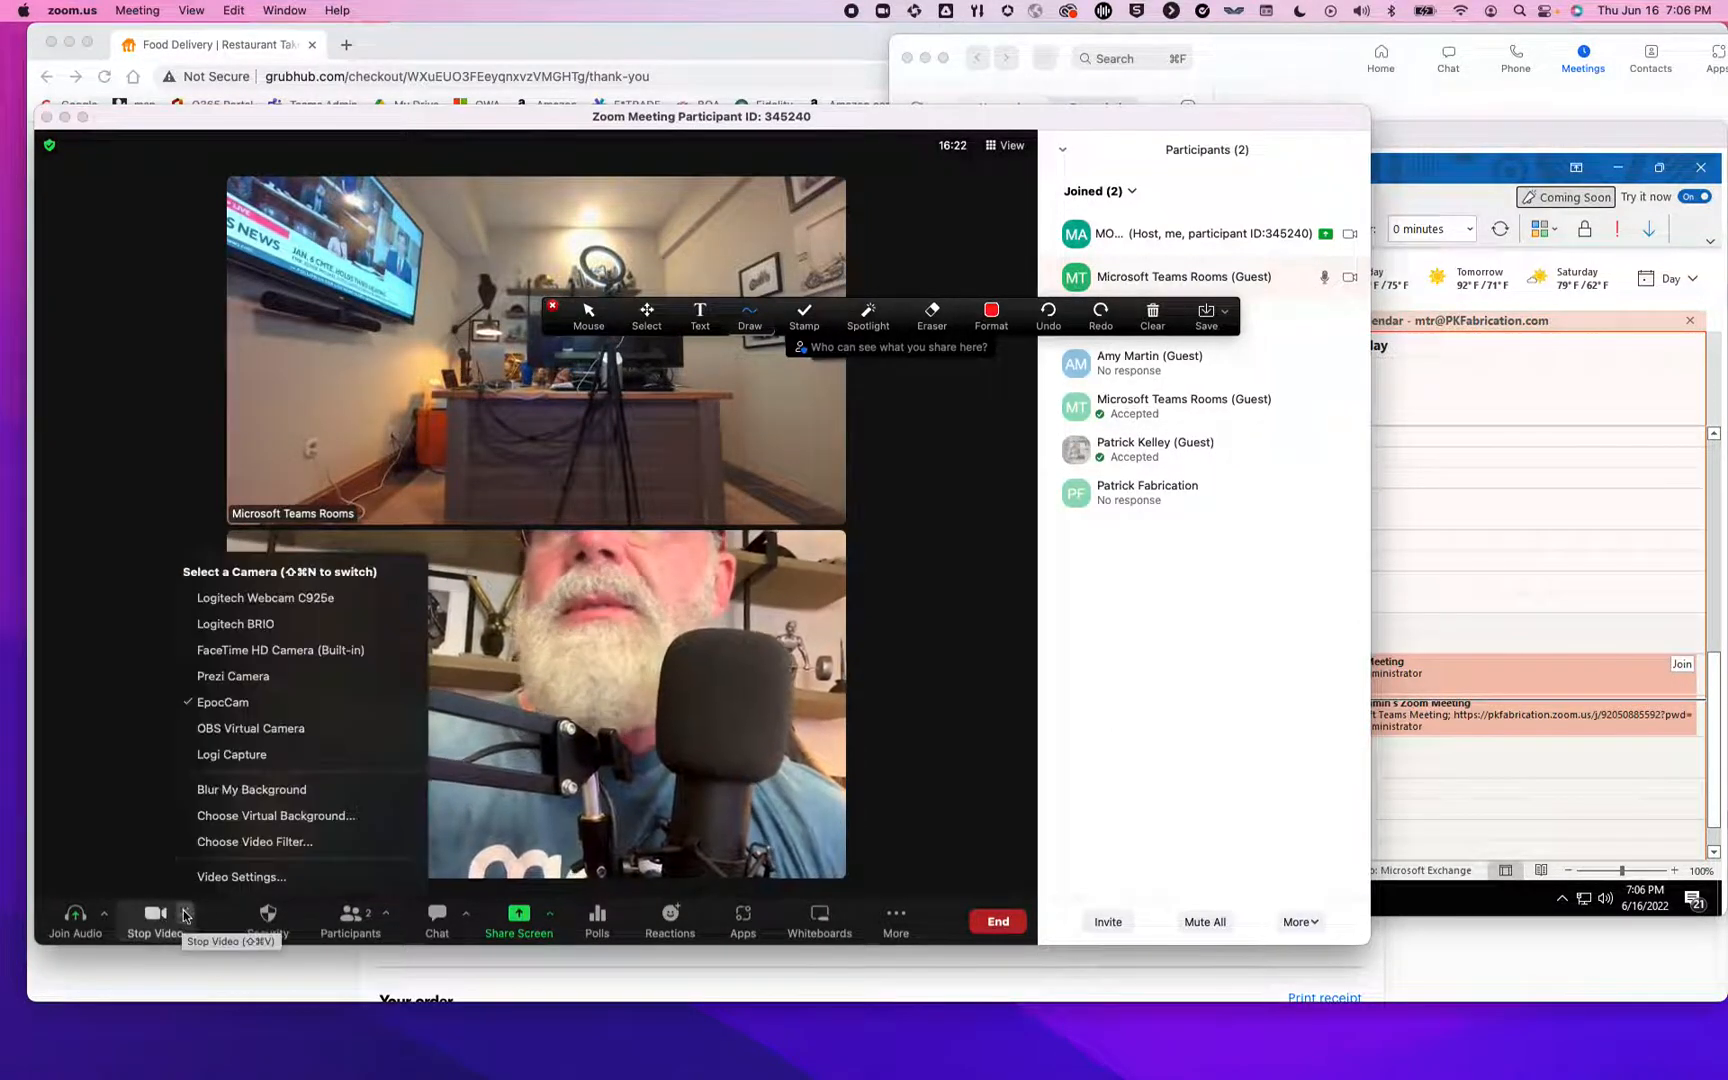
{"action": "left_click", "coordinate": [232, 676]}
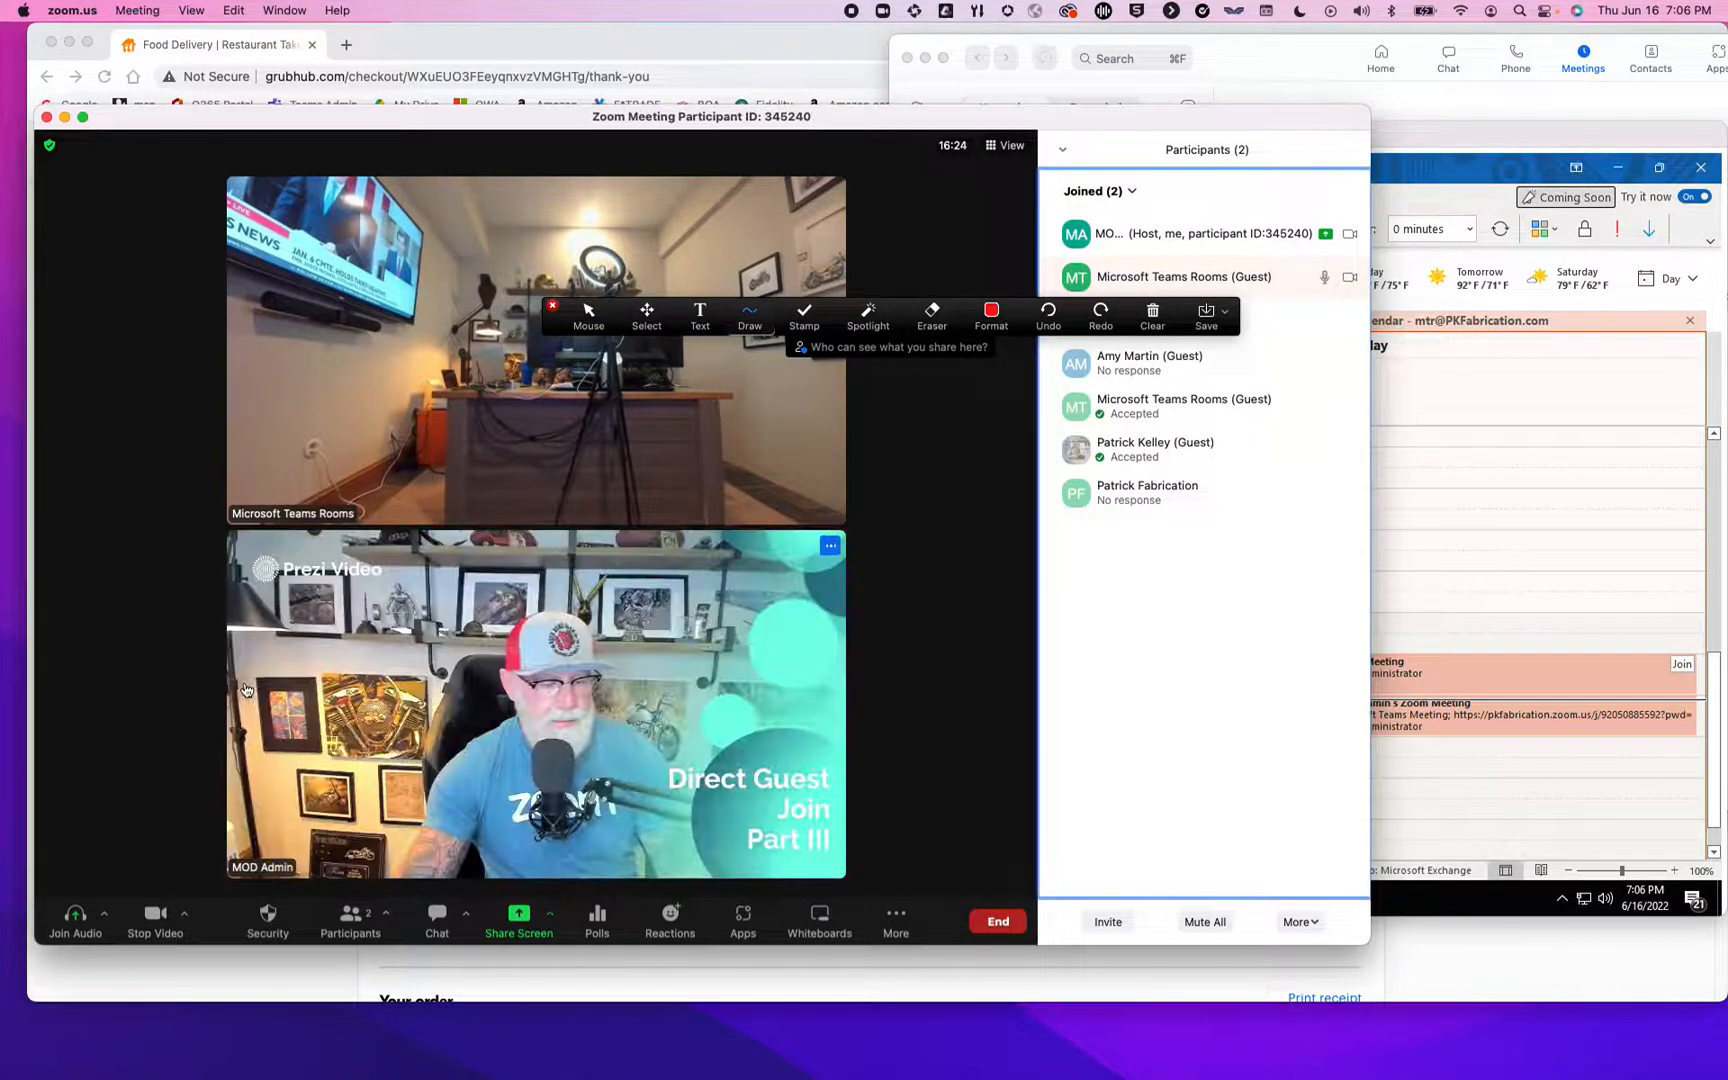